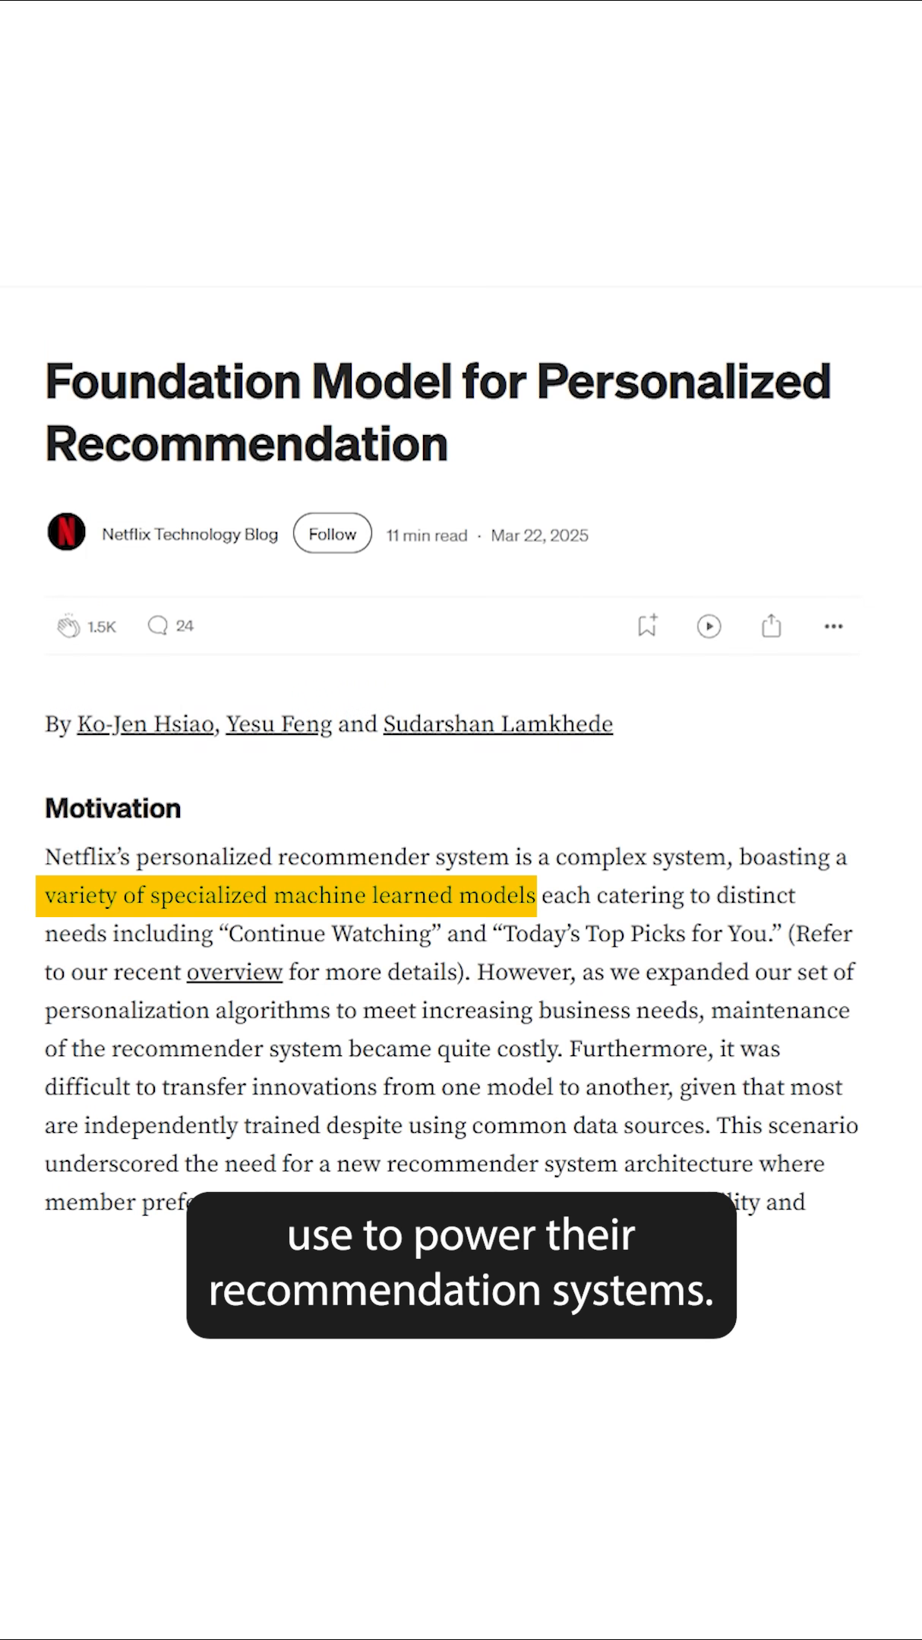
scroll("down", 3)
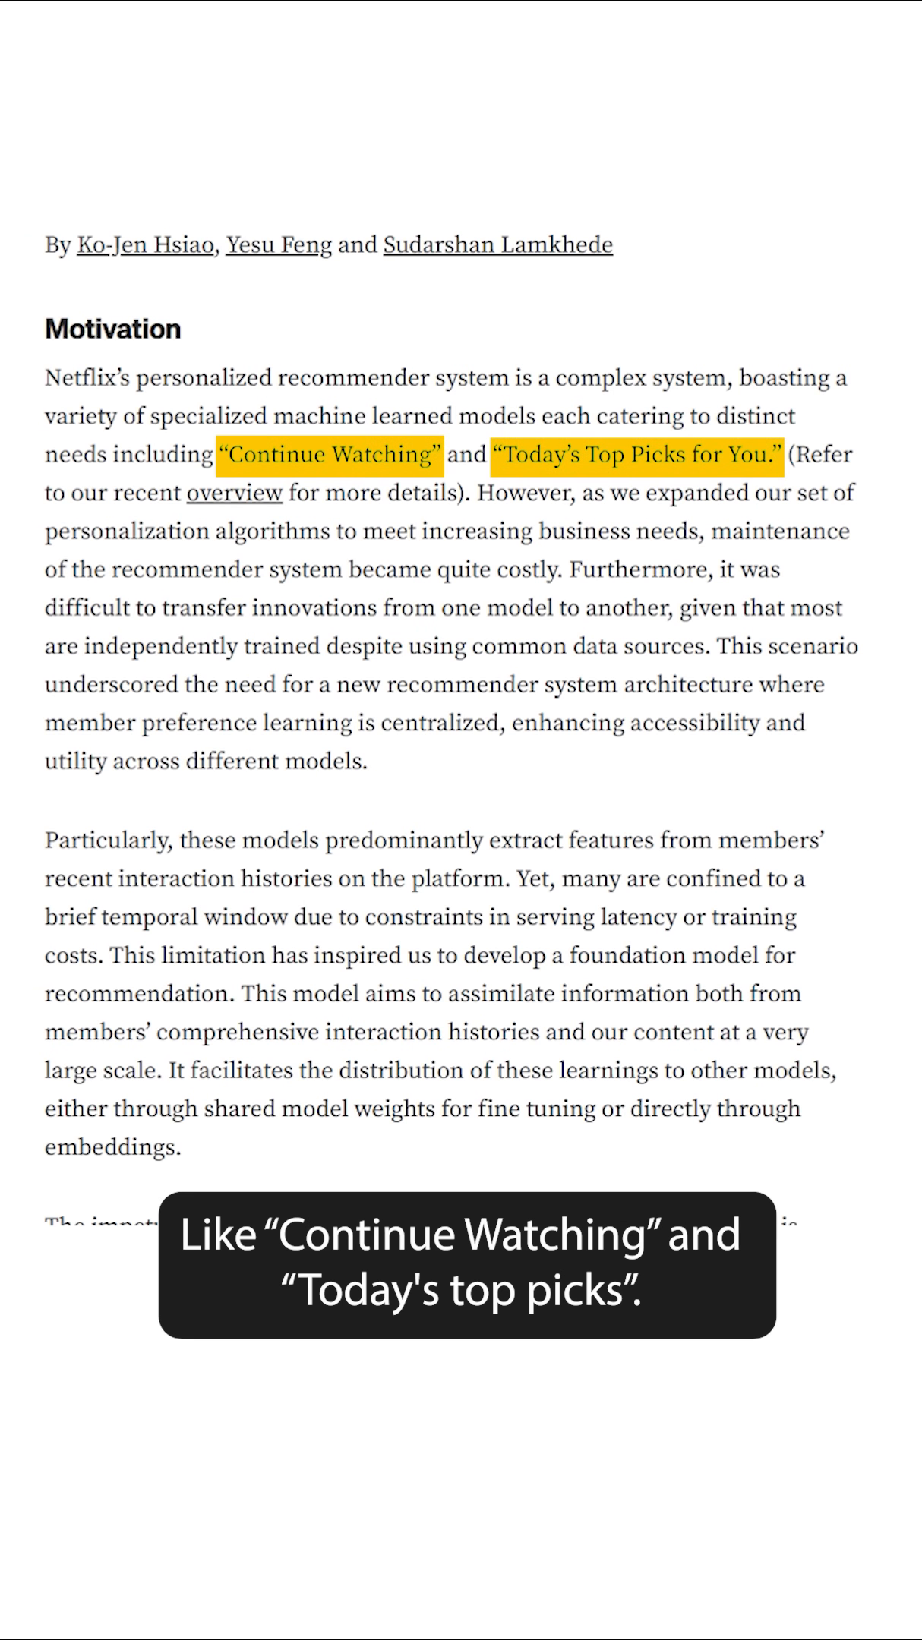